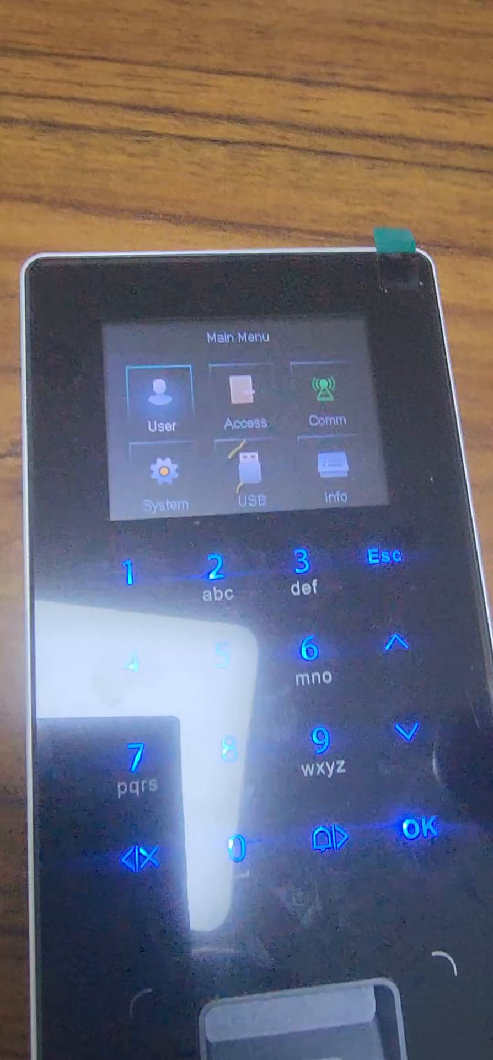
Bring up the terminal's Main Menu and move to the Comm network settings.
click(162, 406)
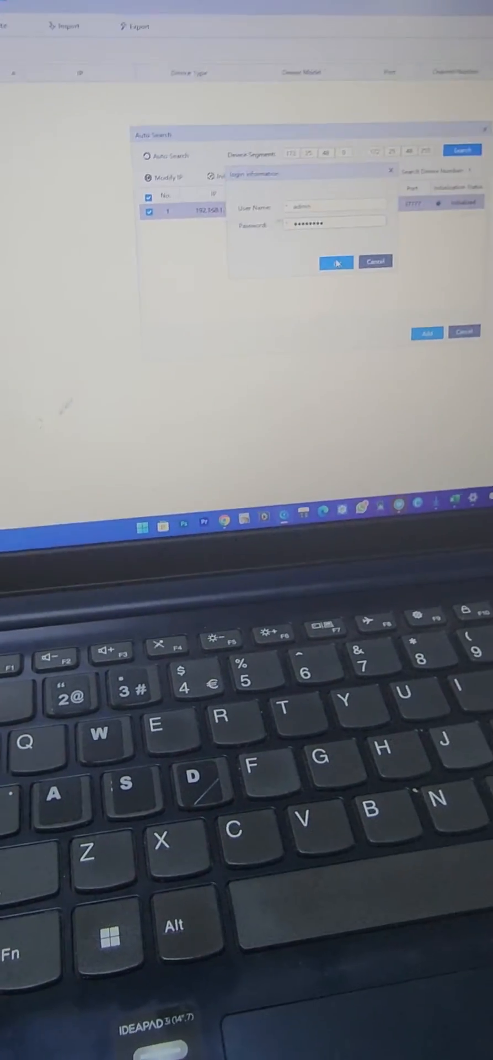
Add the terminal at 192.168.1.108 with its admin login, then return Home.
click(337, 262)
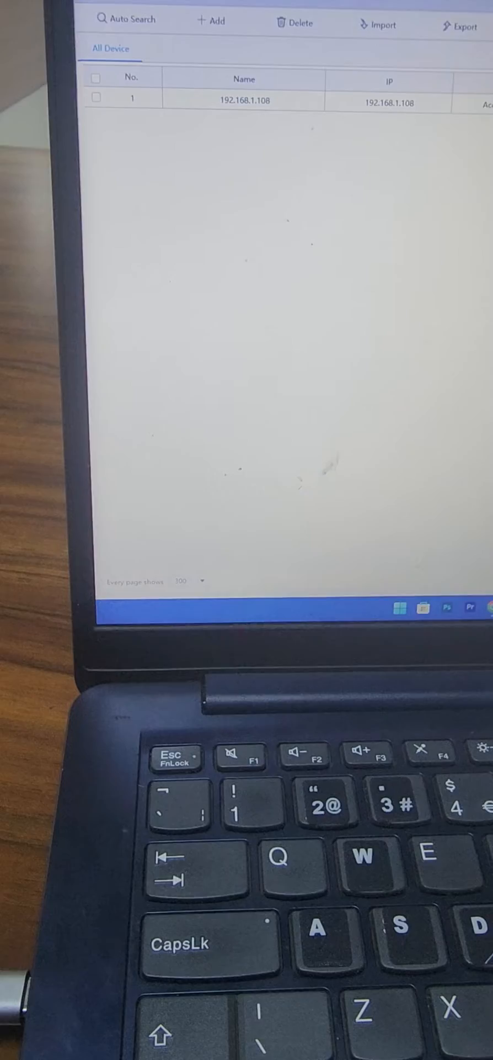
click(160, 22)
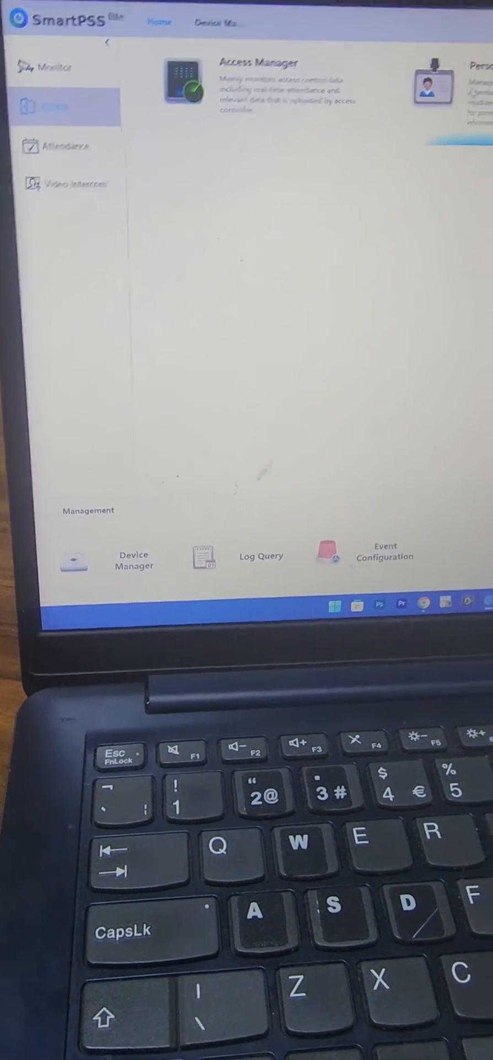